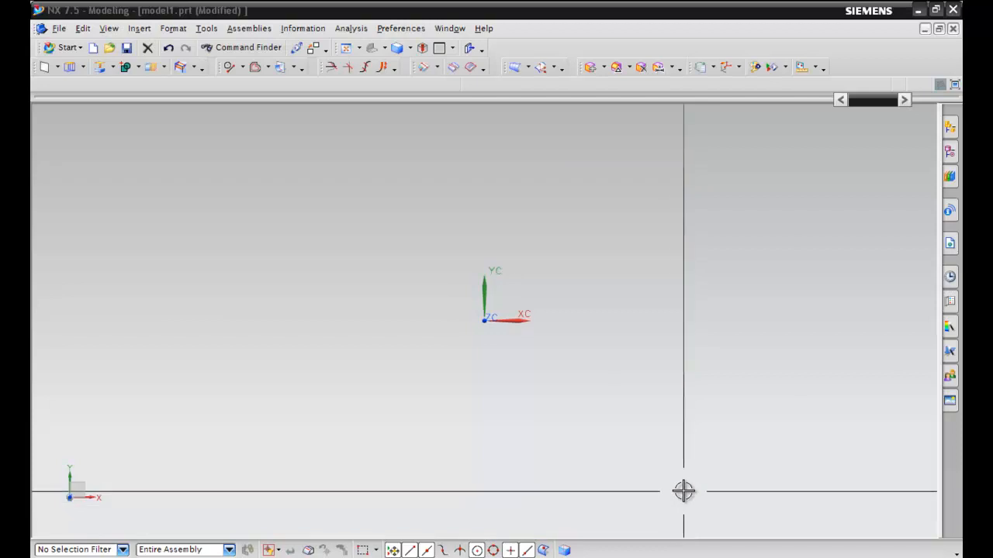
{"action": "mouse_move", "coordinate": [682, 485]}
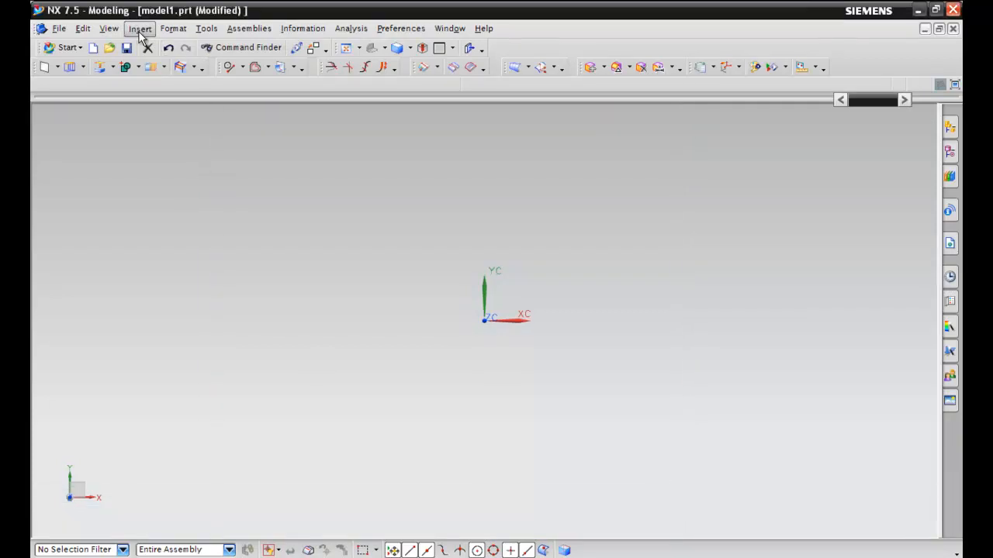
- Start the Basic Curves line tool from the Insert menu
{"action": "left_click", "coordinate": [139, 29]}
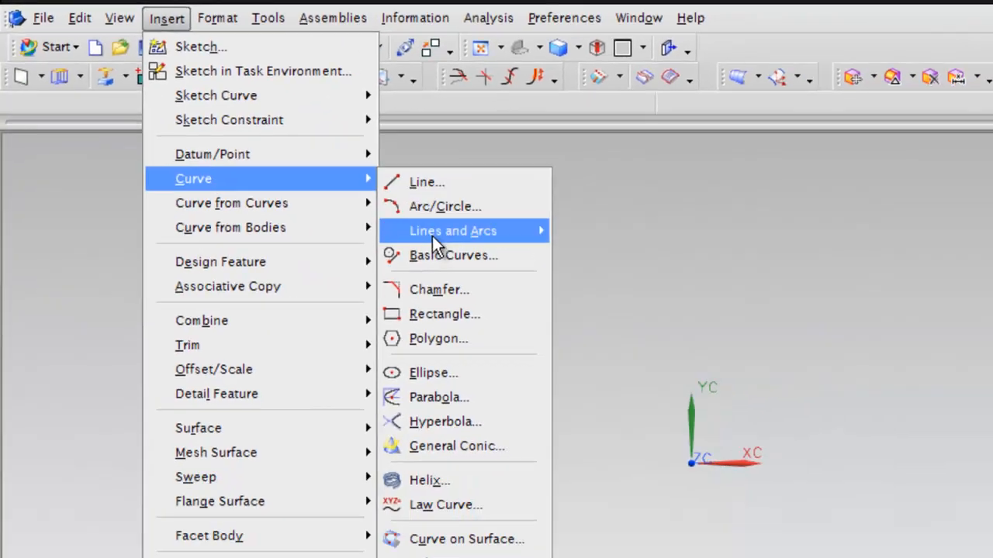
{"action": "left_click", "coordinate": [453, 256]}
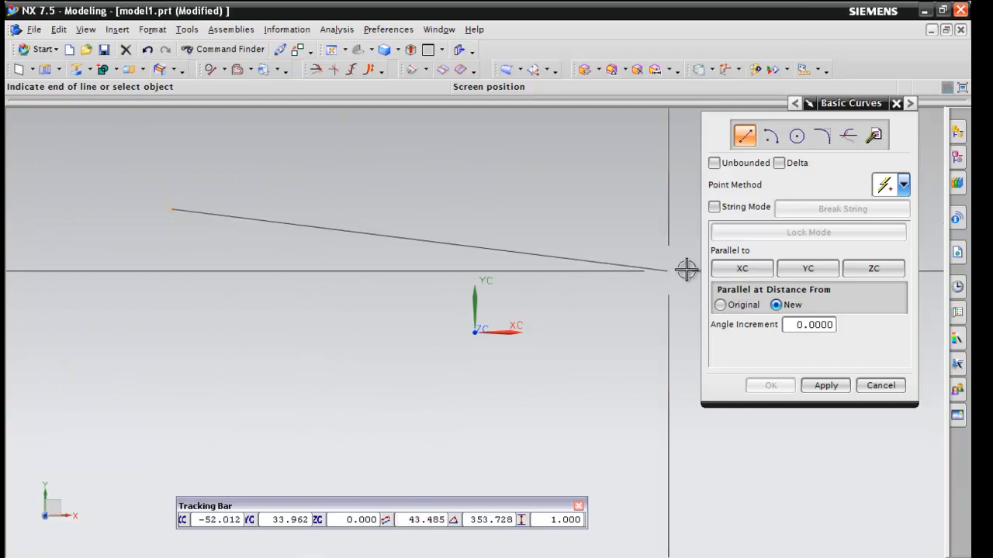
- Draw a 100 mm line parallel to XC
{"action": "left_click", "coordinate": [742, 268]}
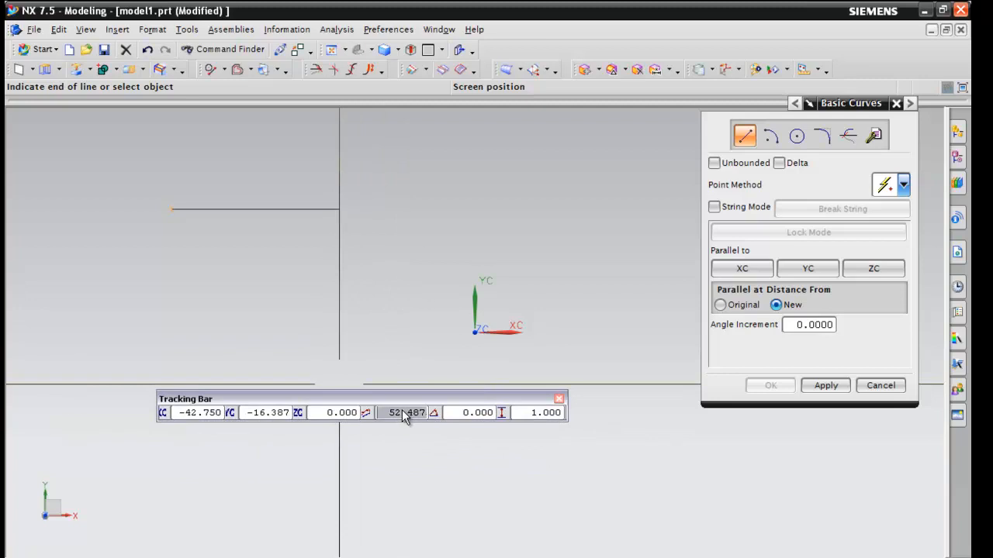
{"action": "type", "text": "100"}
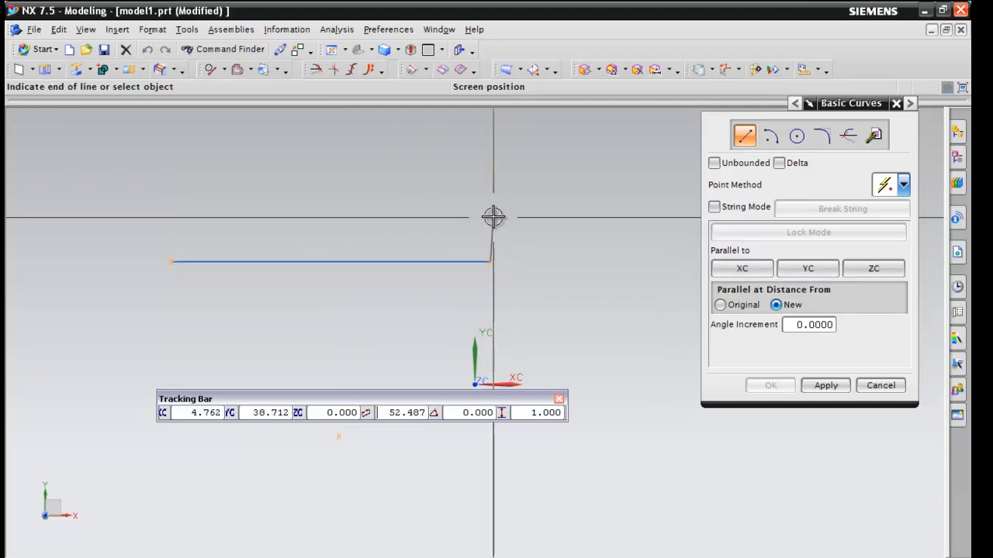
- Draw a 100 mm line parallel to YC from its end, then break the string
{"action": "left_click", "coordinate": [714, 206]}
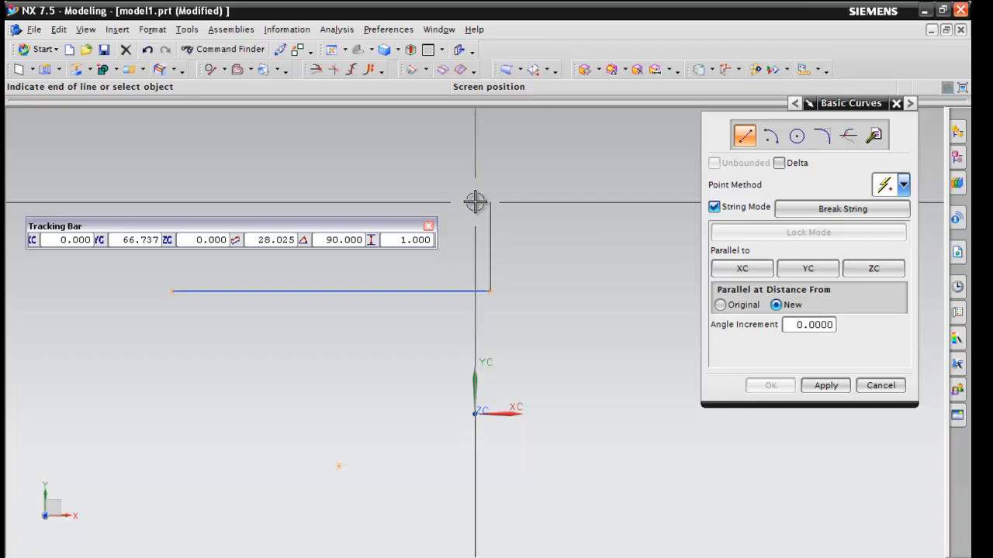
{"action": "mouse_move", "coordinate": [334, 221]}
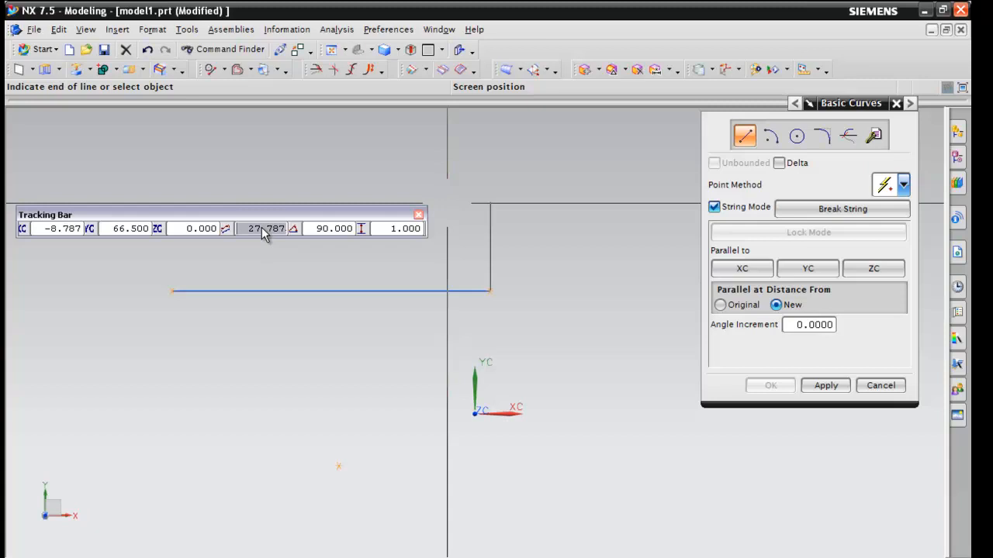
{"action": "type", "text": "100"}
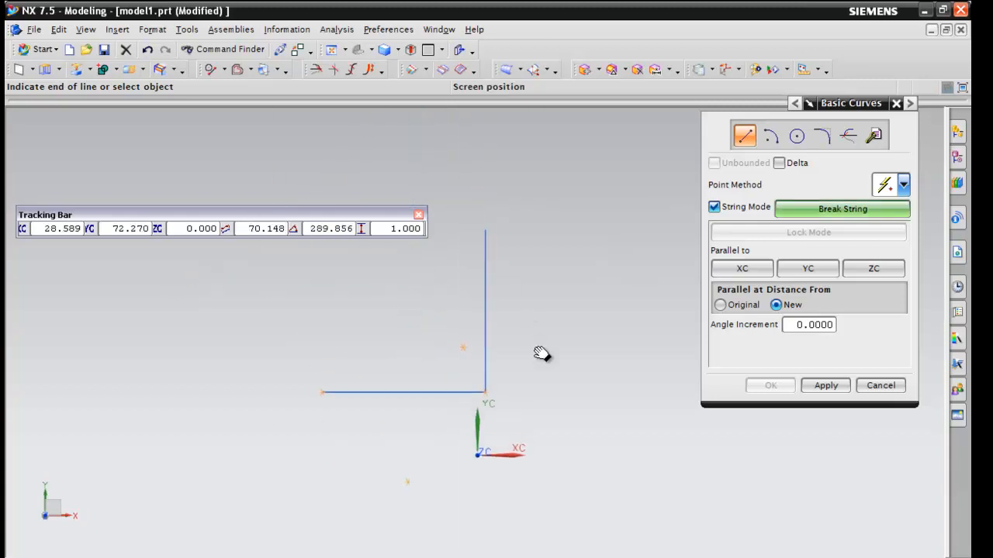
{"action": "mouse_move", "coordinate": [563, 233]}
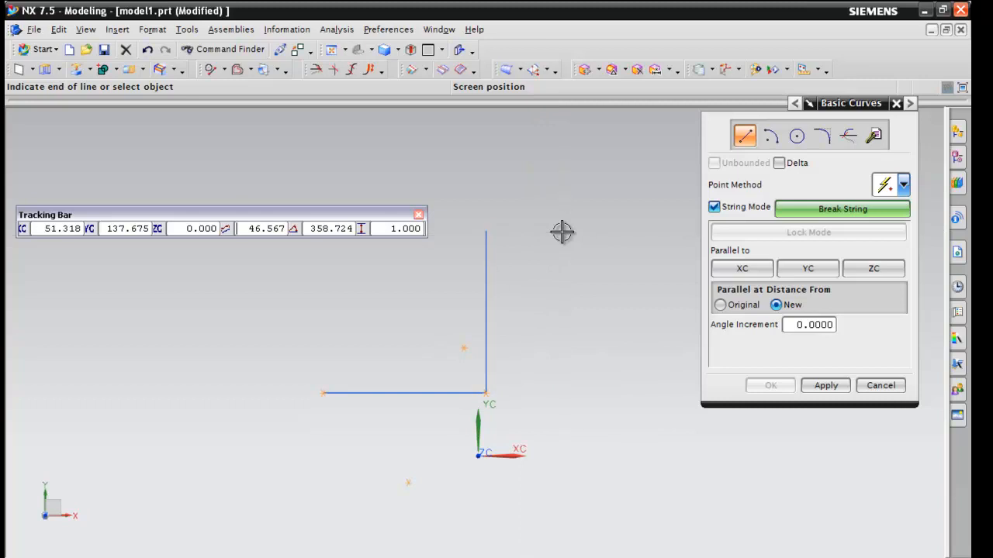
{"action": "left_click", "coordinate": [502, 406]}
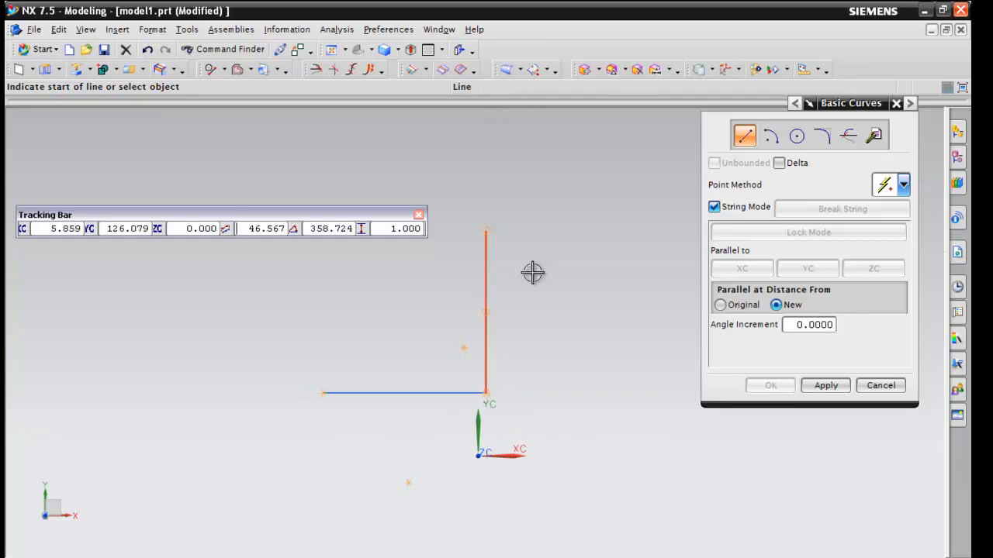
{"action": "mouse_move", "coordinate": [570, 286]}
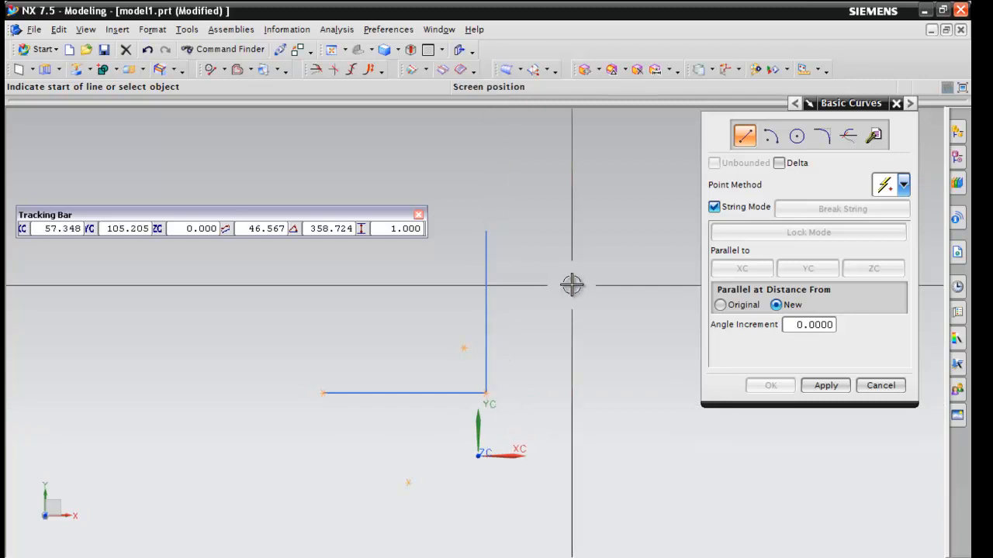
{"action": "mouse_move", "coordinate": [538, 313]}
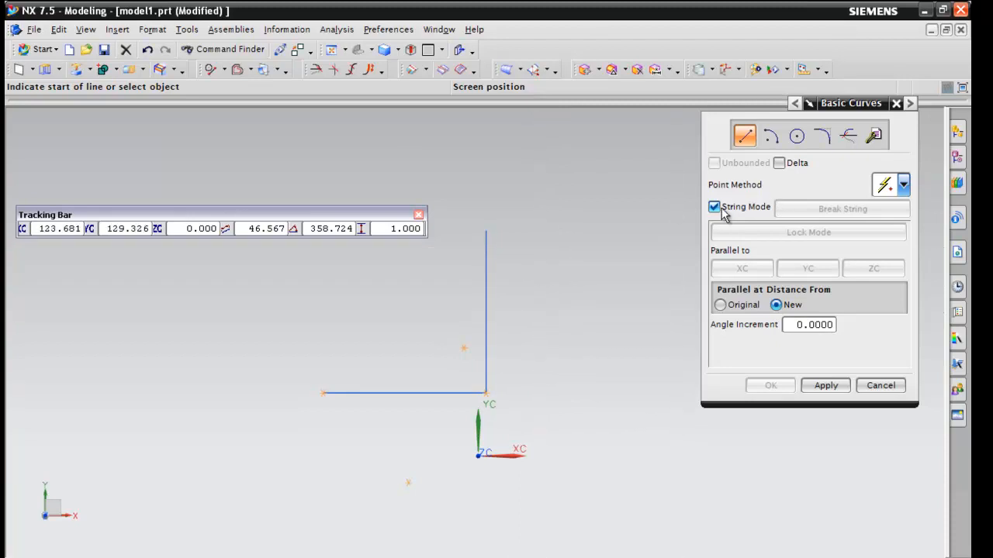
- Turn off String Mode and select the horizontal line as the offset reference
{"action": "left_click", "coordinate": [714, 207]}
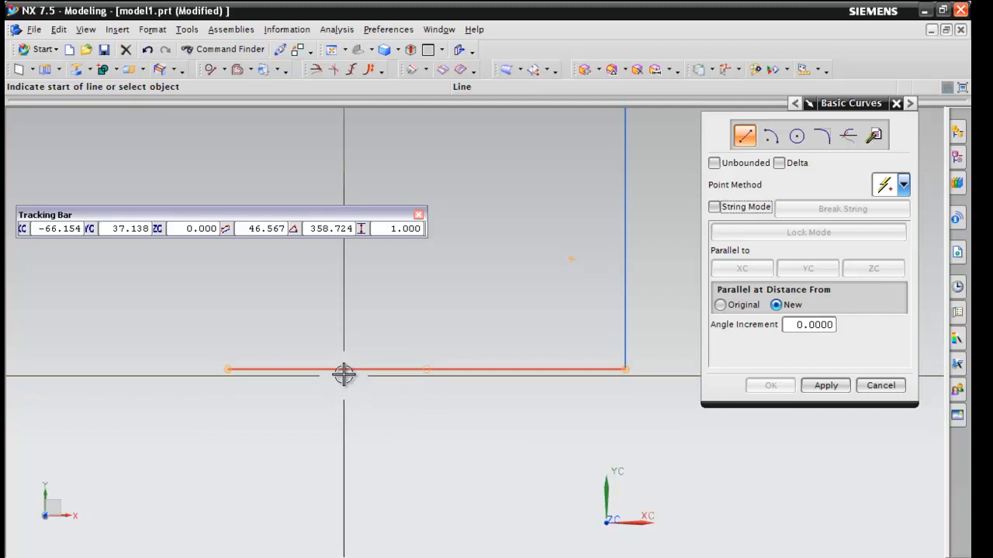
{"action": "left_click", "coordinate": [343, 375]}
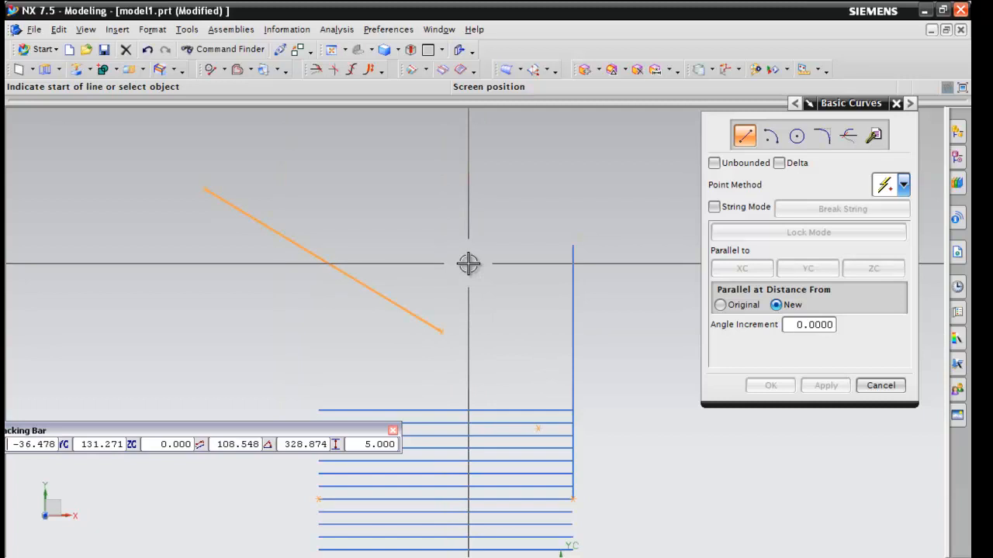
{"action": "mouse_move", "coordinate": [439, 268]}
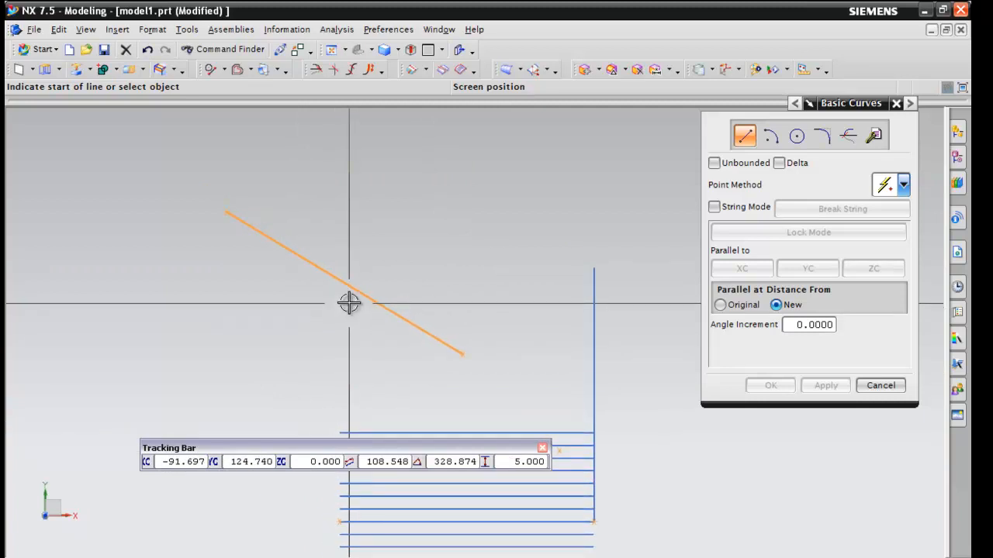
{"action": "mouse_move", "coordinate": [329, 127]}
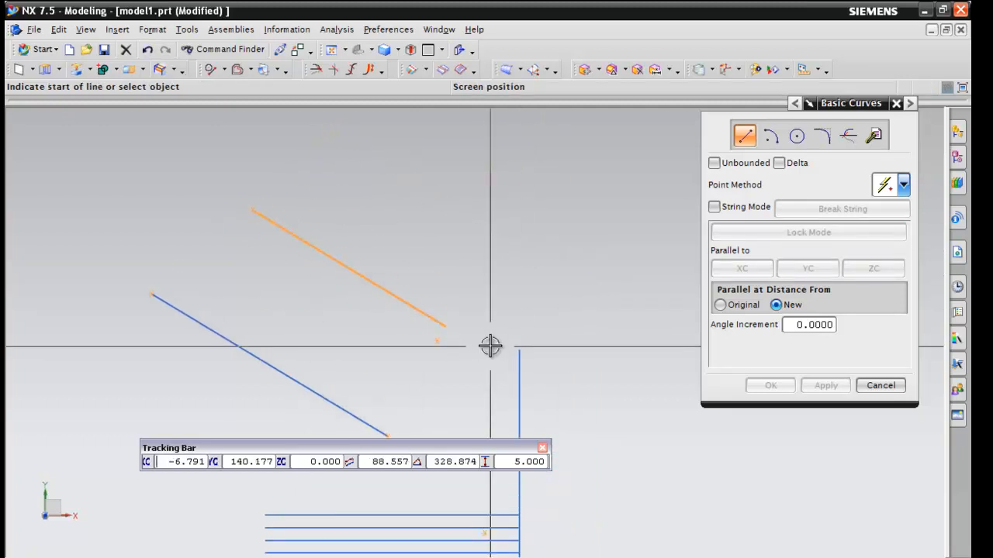
{"action": "mouse_move", "coordinate": [416, 304]}
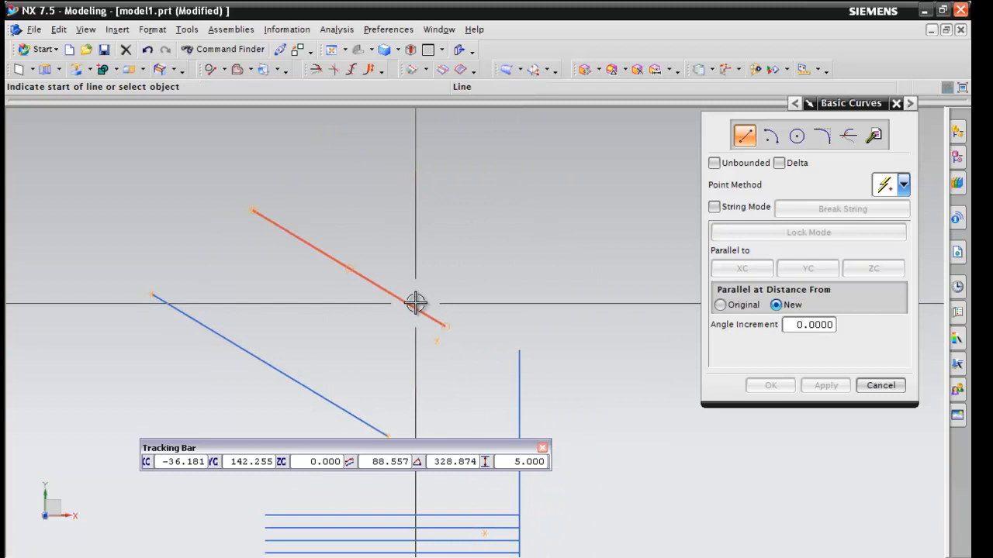
{"action": "mouse_move", "coordinate": [470, 319]}
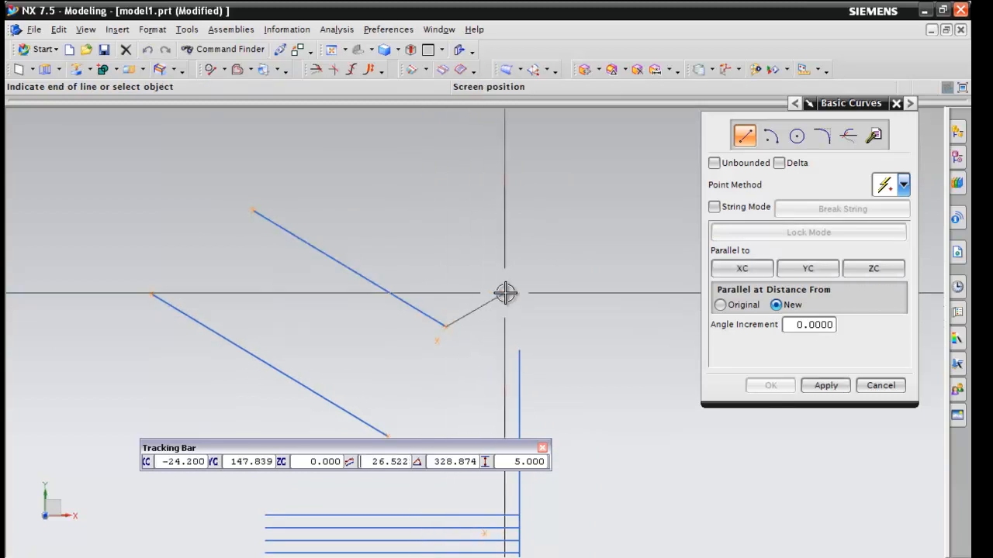
- Draw a line perpendicular to the slanted line, then close Basic Curves
{"action": "left_click", "coordinate": [808, 232]}
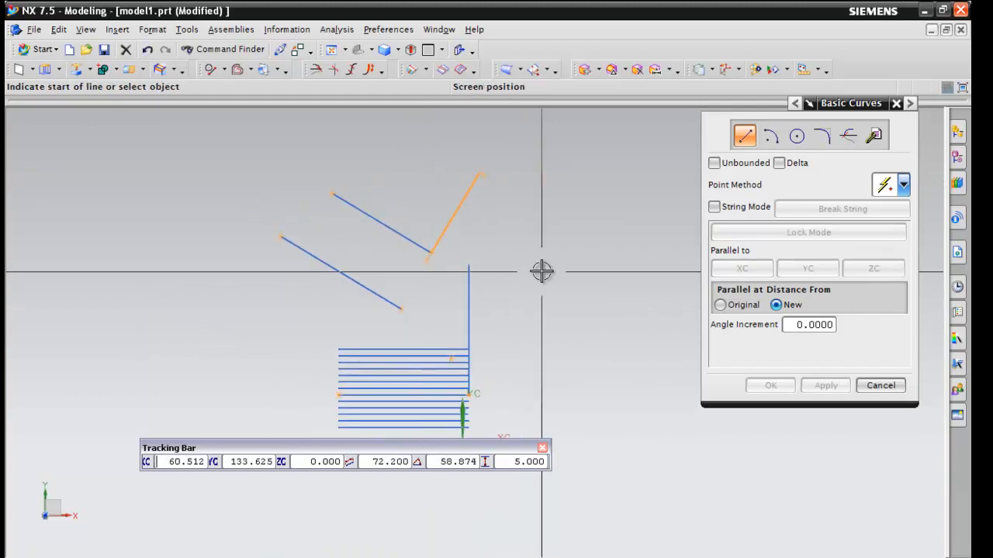
{"action": "left_click", "coordinate": [881, 386]}
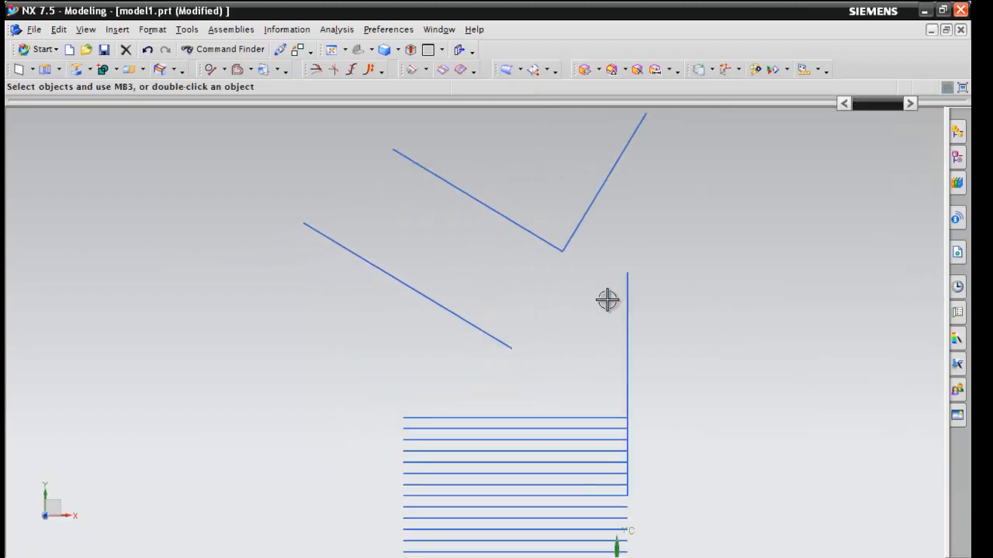
{"action": "mouse_move", "coordinate": [208, 253]}
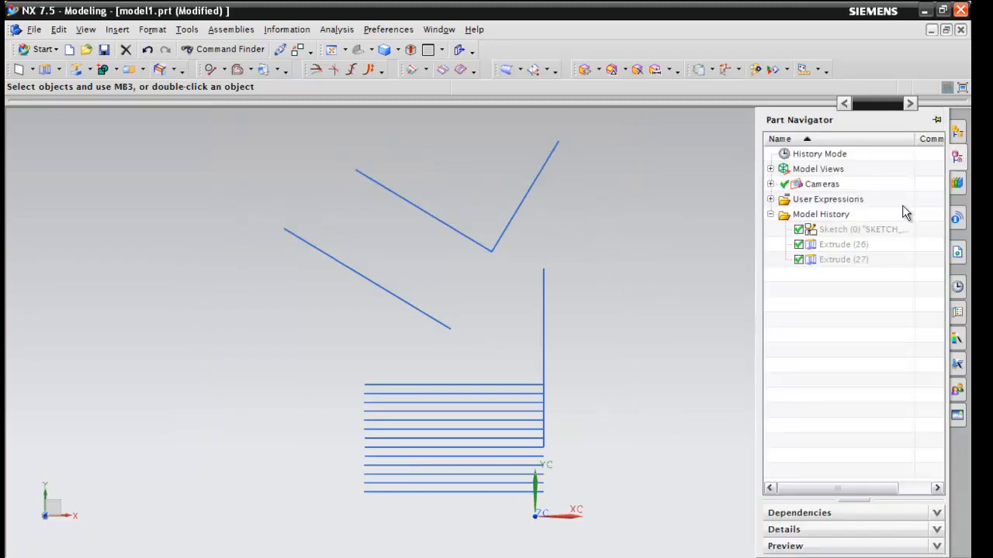
{"action": "mouse_move", "coordinate": [876, 256]}
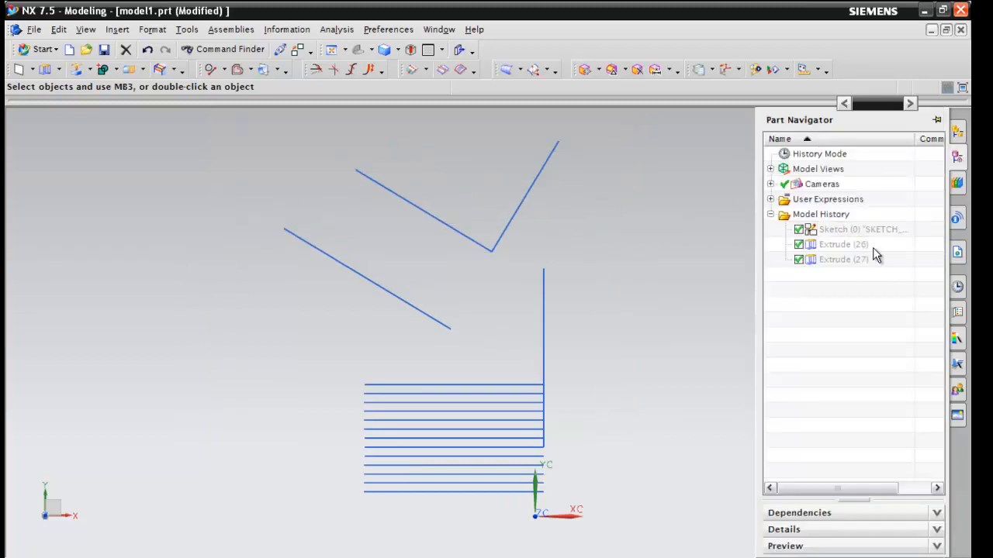